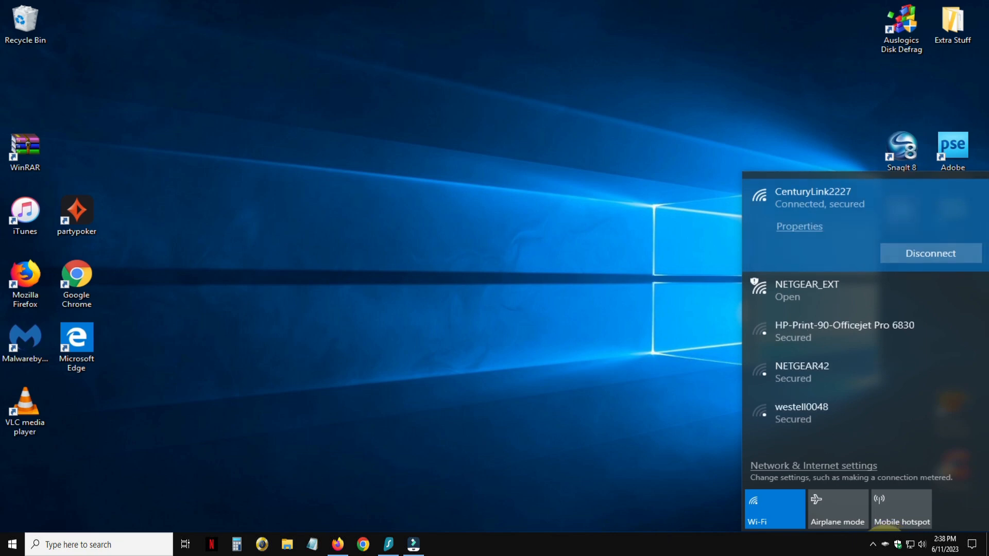
{"action": "mouse_move", "coordinate": [829, 261]}
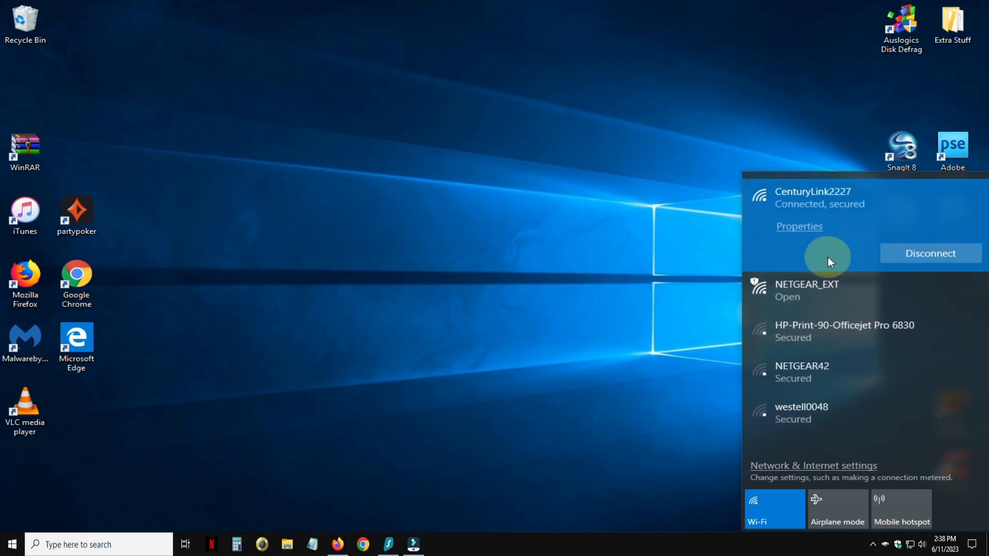
{"action": "mouse_move", "coordinate": [826, 246]}
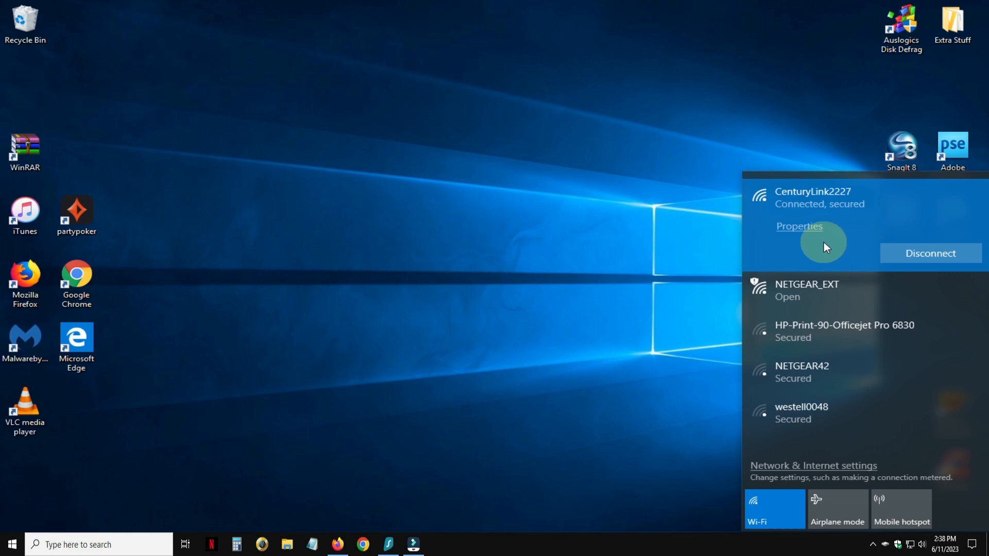
{"action": "mouse_move", "coordinate": [794, 302]}
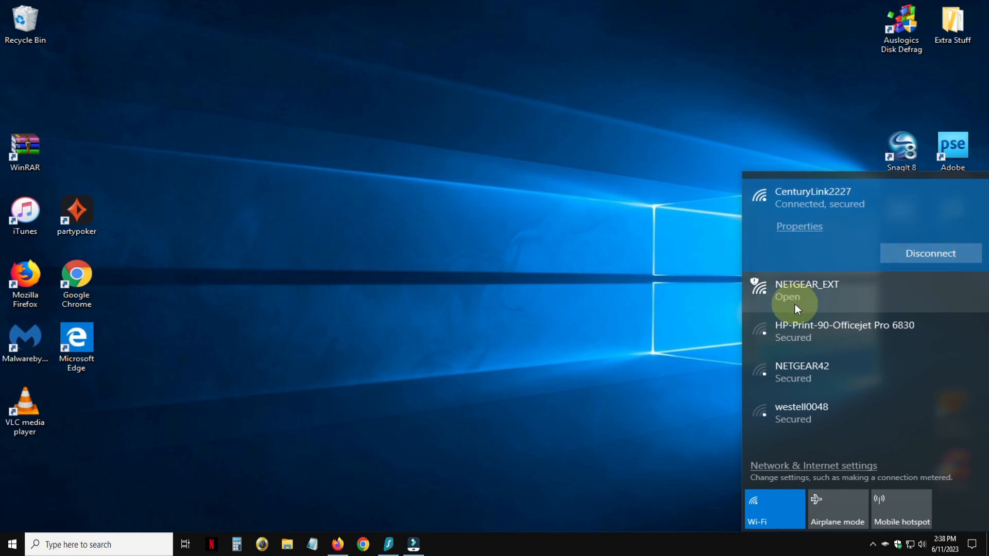
Step: Join the open NETGEAR_EXT network with Connect automatically turned off
{"action": "left_click", "coordinate": [806, 284]}
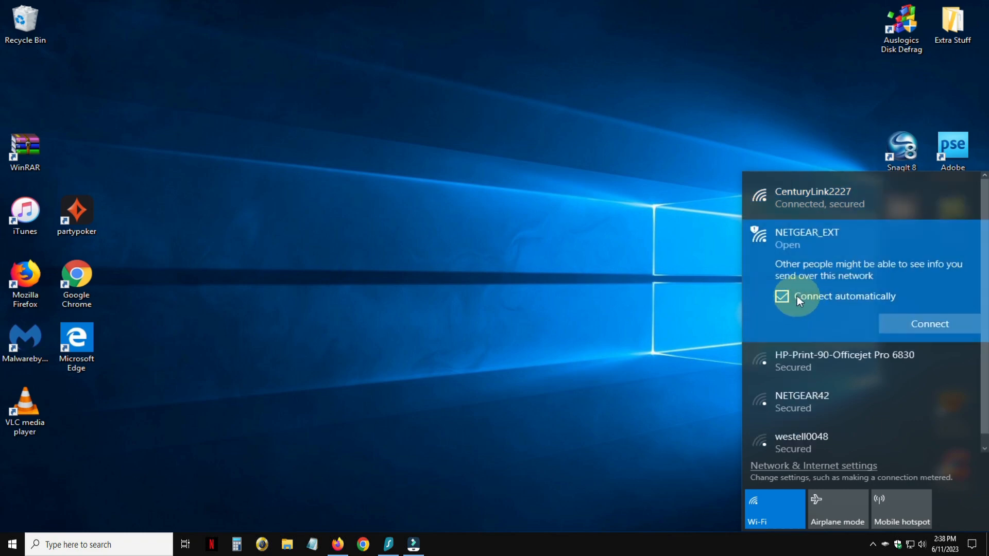
{"action": "left_click", "coordinate": [782, 297]}
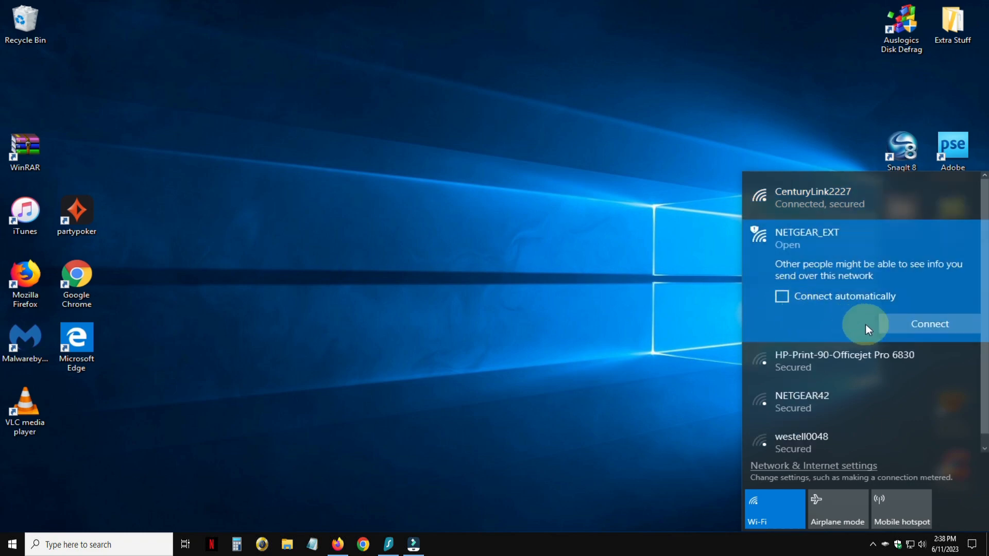
{"action": "left_click", "coordinate": [928, 324]}
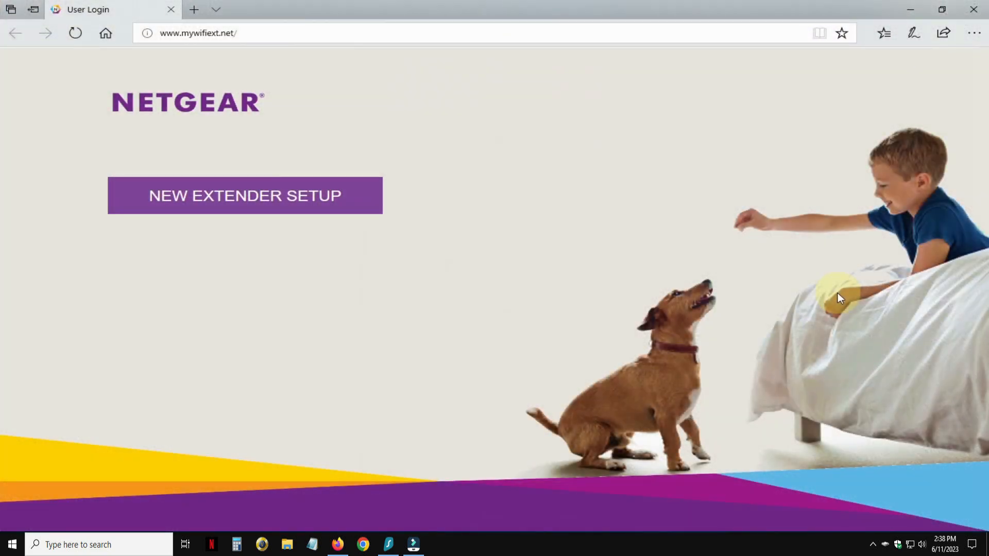
{"action": "mouse_move", "coordinate": [815, 280]}
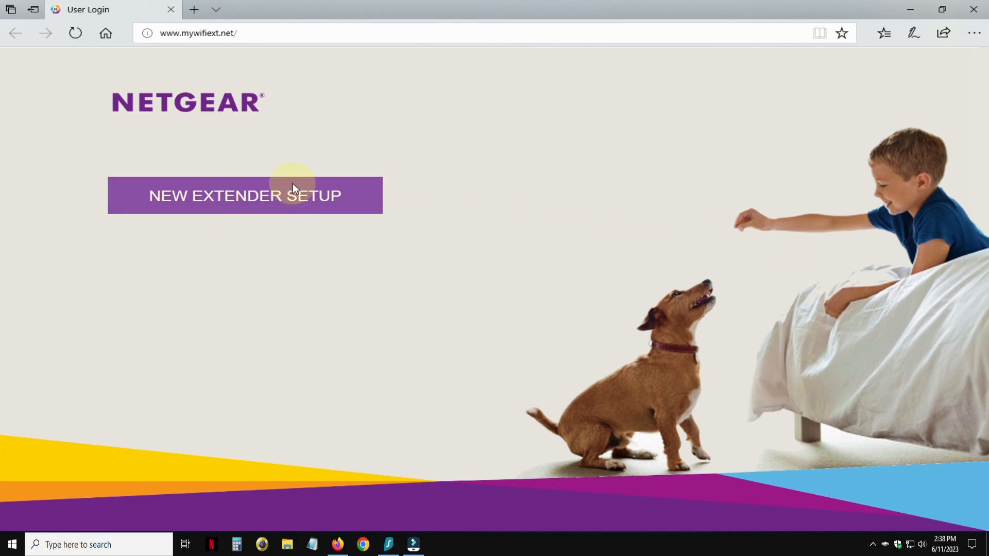
{"action": "mouse_move", "coordinate": [194, 62]}
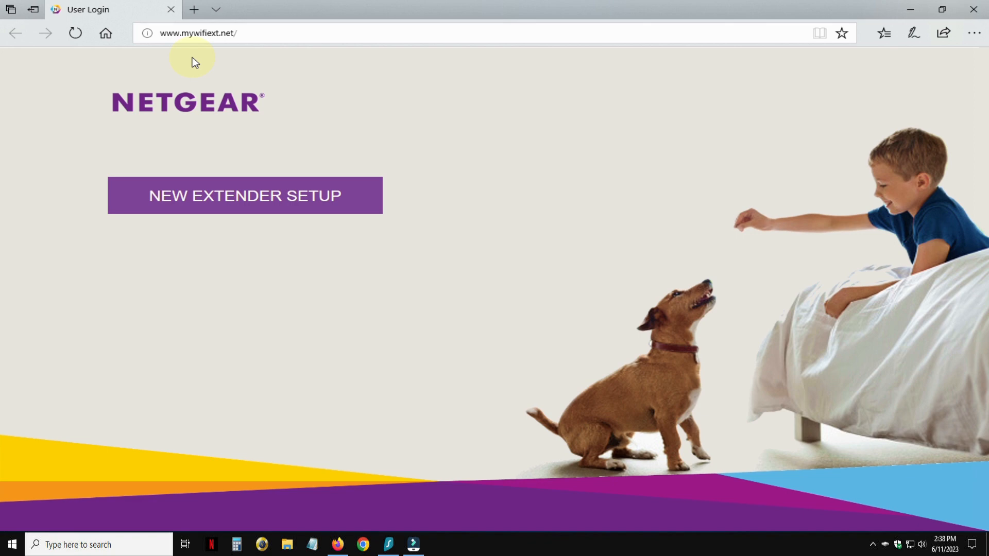
{"action": "mouse_move", "coordinate": [220, 232]}
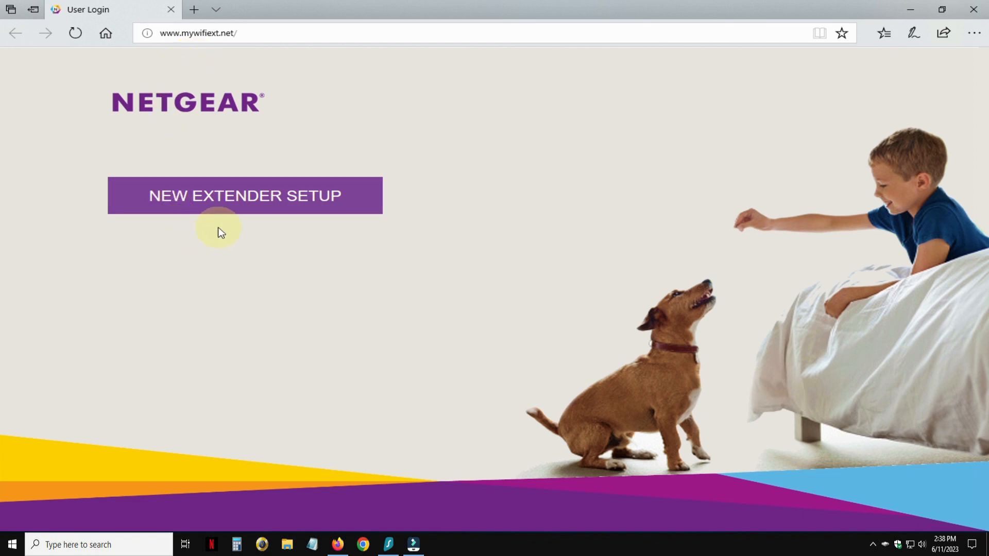
{"action": "mouse_move", "coordinate": [223, 217]}
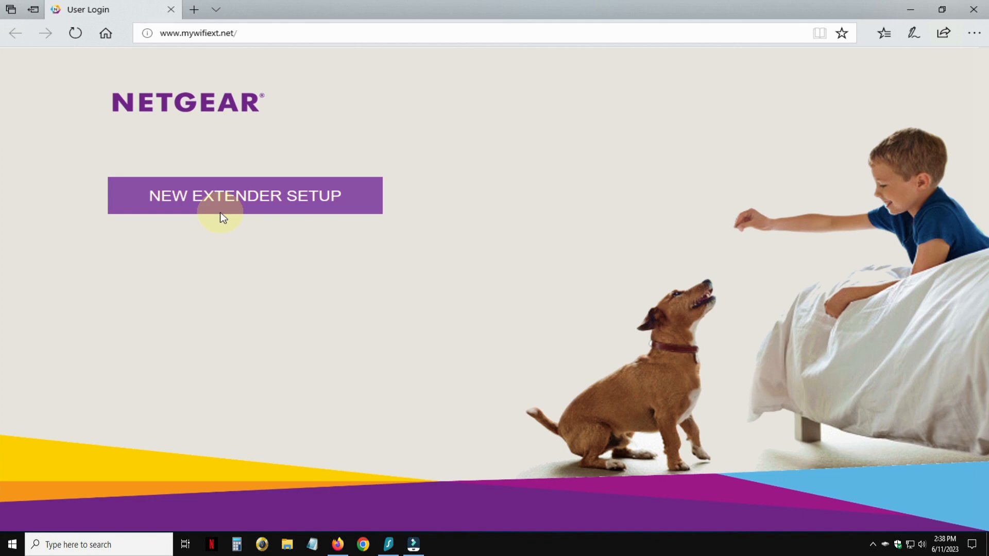
Step: Start a new extender setup and submit the admin account with email, password and security questions
{"action": "left_click", "coordinate": [245, 195]}
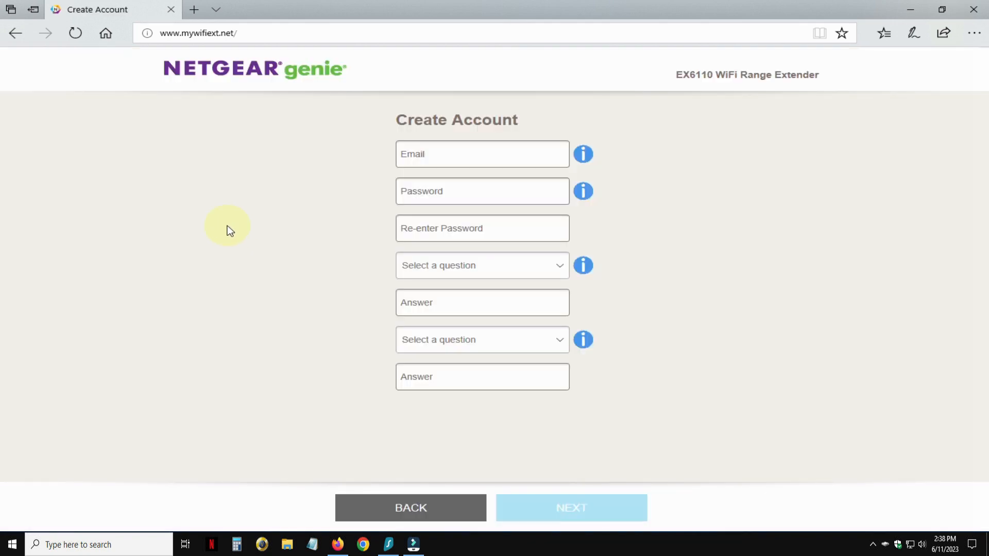
{"action": "mouse_move", "coordinate": [302, 93]}
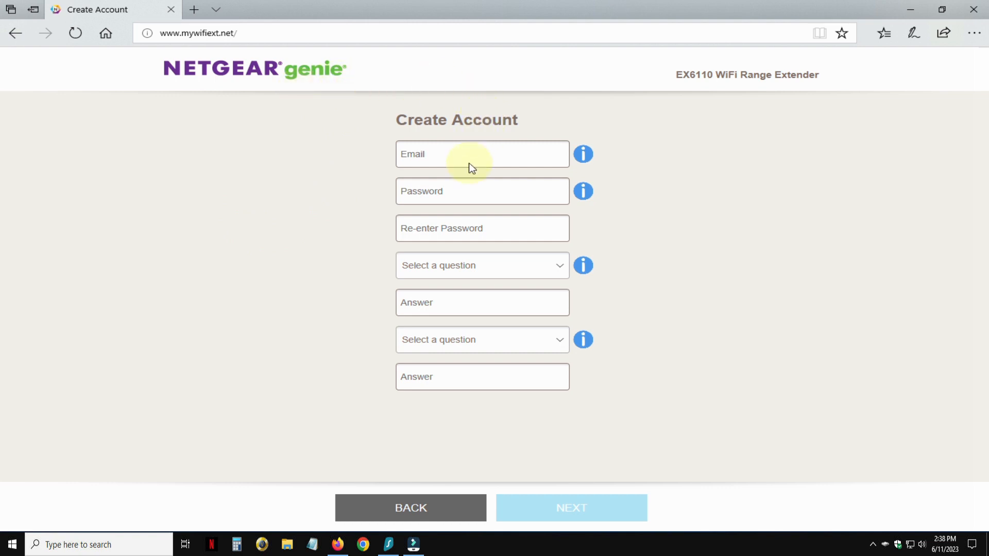
{"action": "mouse_move", "coordinate": [504, 339]}
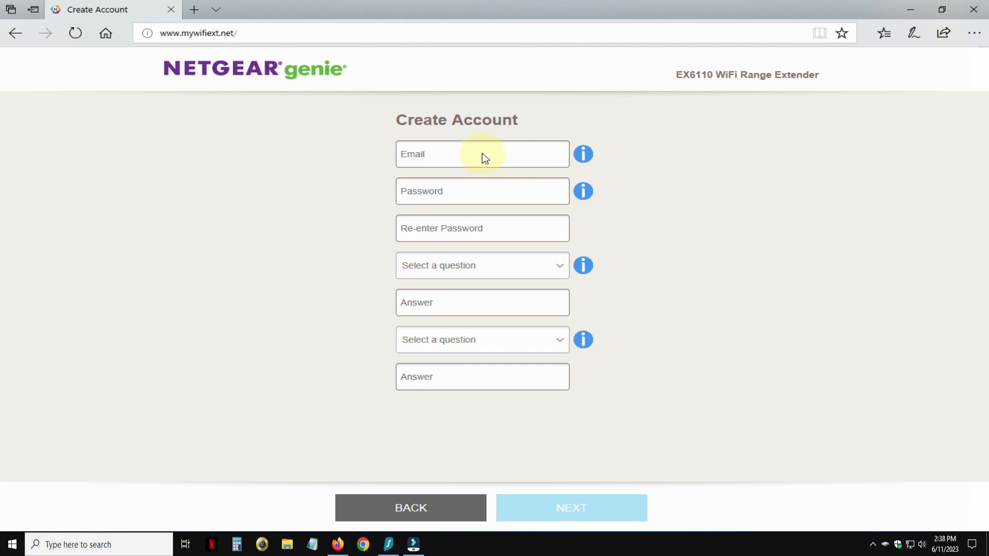
{"action": "mouse_move", "coordinate": [416, 303]}
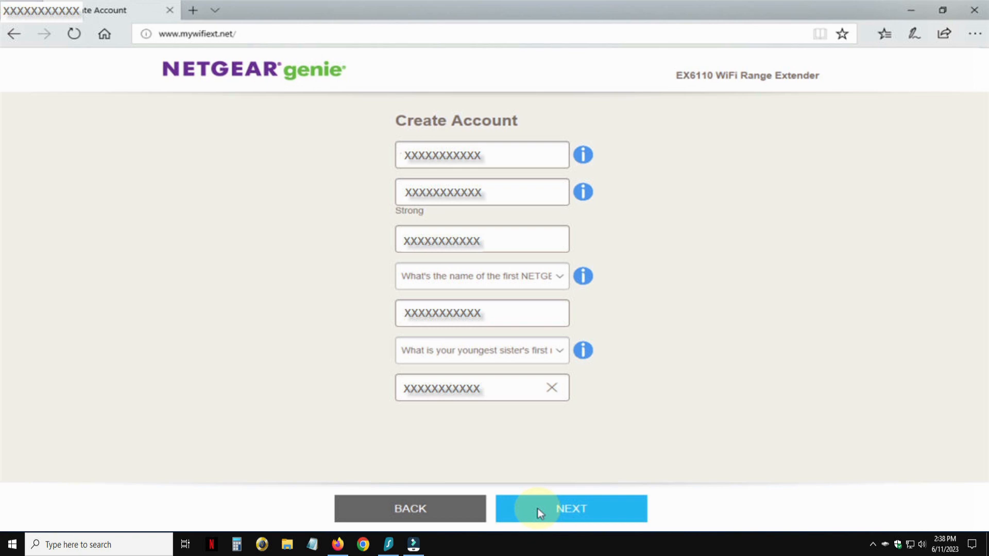
{"action": "left_click", "coordinate": [570, 508]}
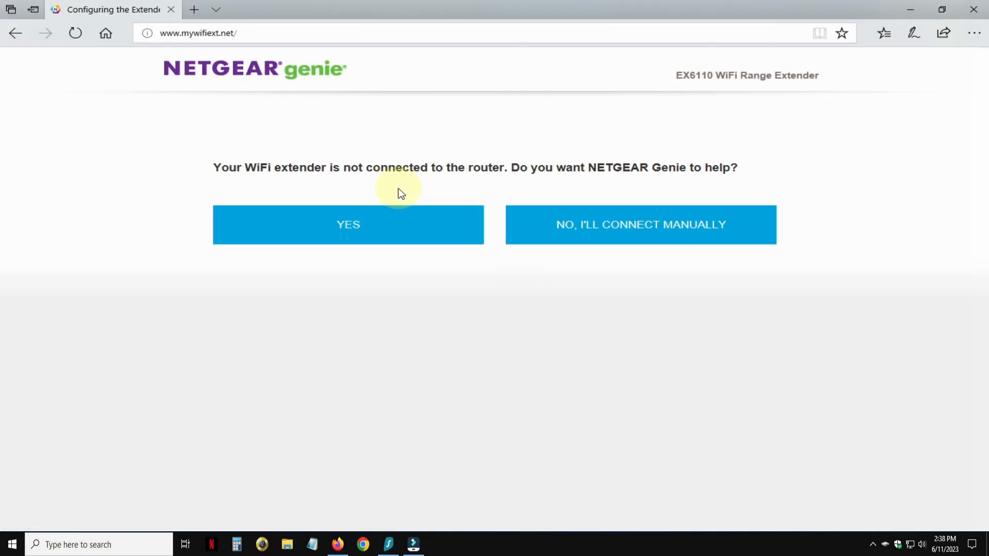
{"action": "mouse_move", "coordinate": [624, 184]}
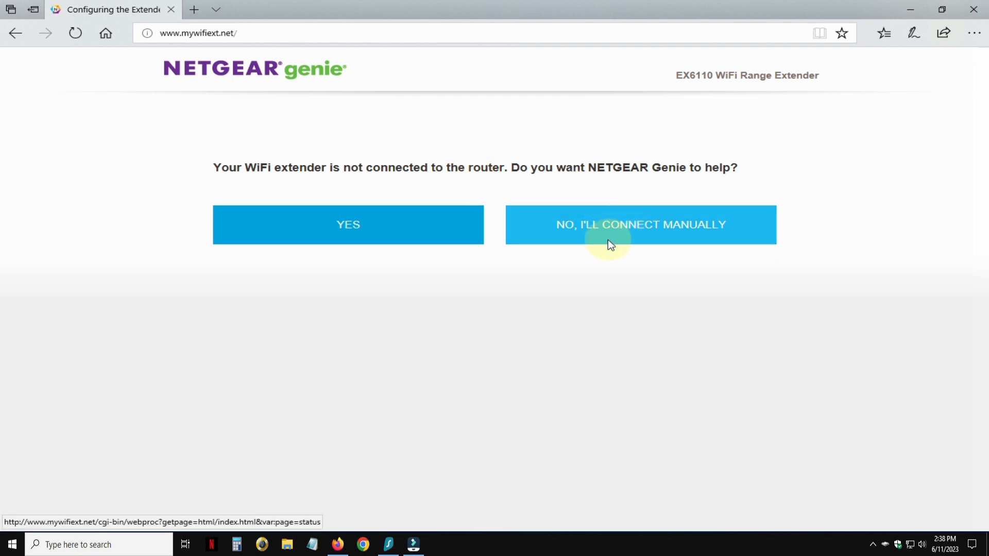
Step: Decline Genie's help with 'No, I'll connect manually'
{"action": "left_click", "coordinate": [639, 224]}
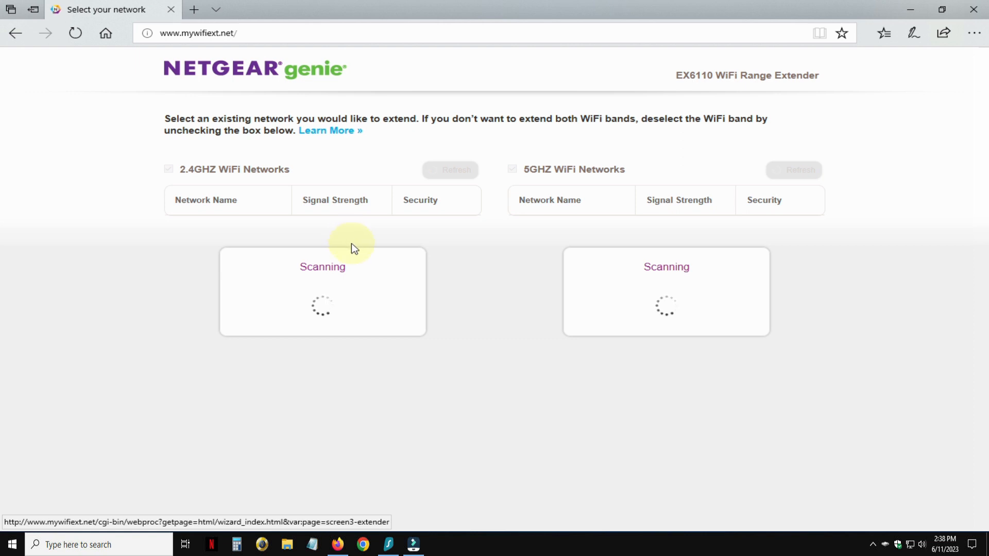
{"action": "mouse_move", "coordinate": [240, 188]}
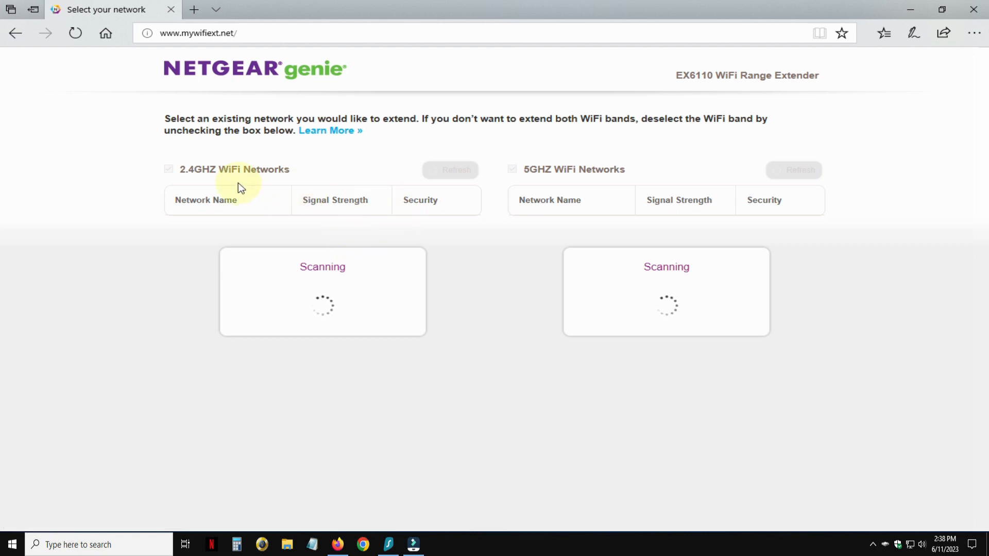
{"action": "mouse_move", "coordinate": [499, 237]}
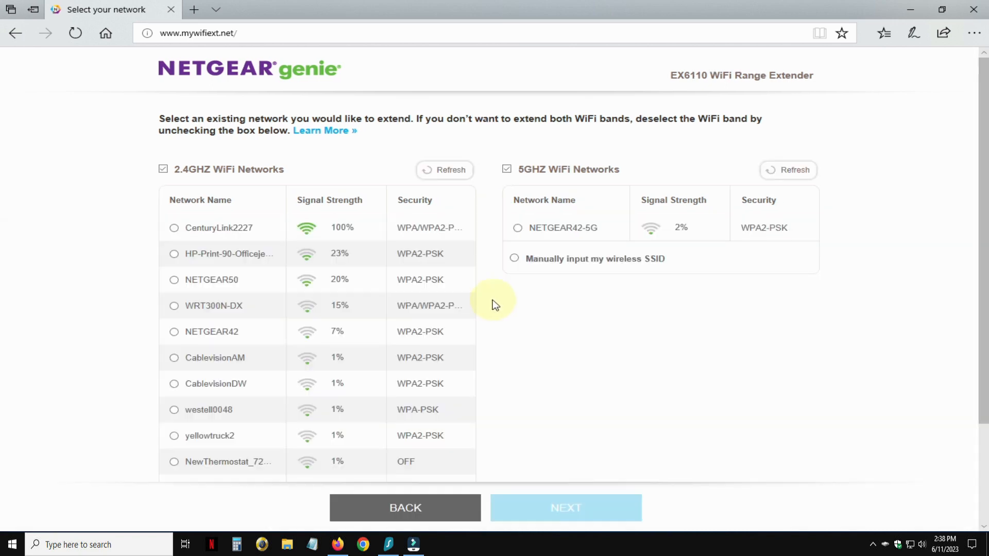
{"action": "mouse_move", "coordinate": [466, 261]}
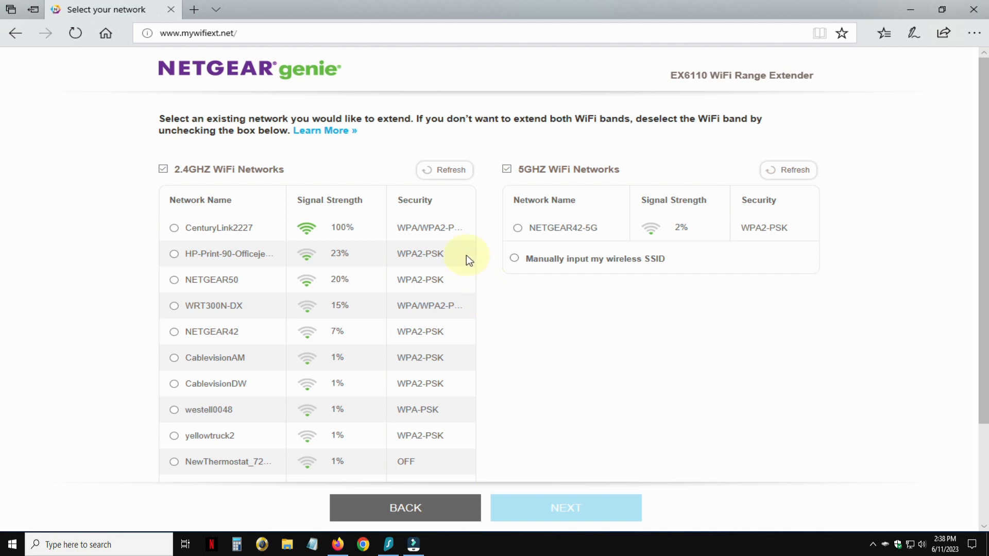
{"action": "mouse_move", "coordinate": [220, 240]}
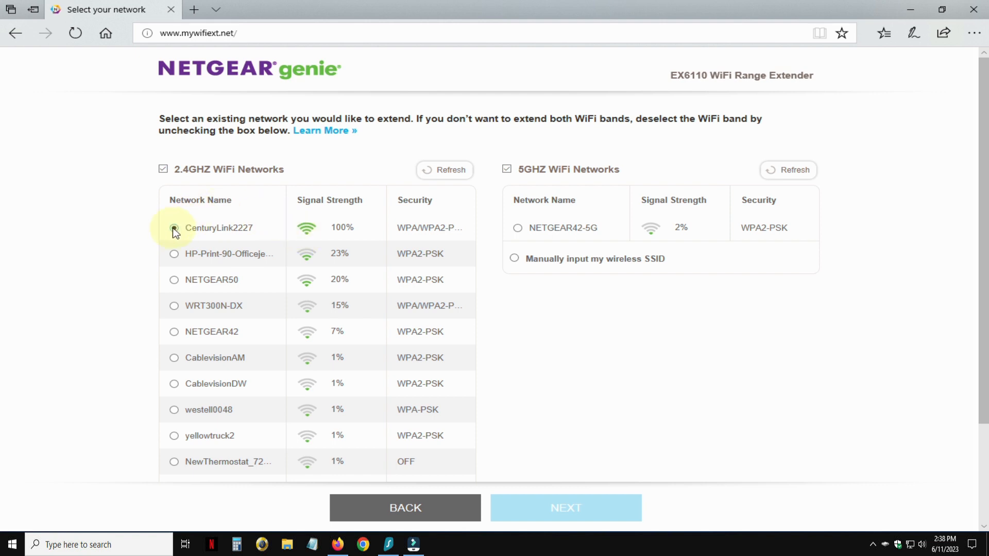
Step: Select CenturyLink2227 under 2.4GHz, untick the 5GHz networks, and continue
{"action": "left_click", "coordinate": [174, 228]}
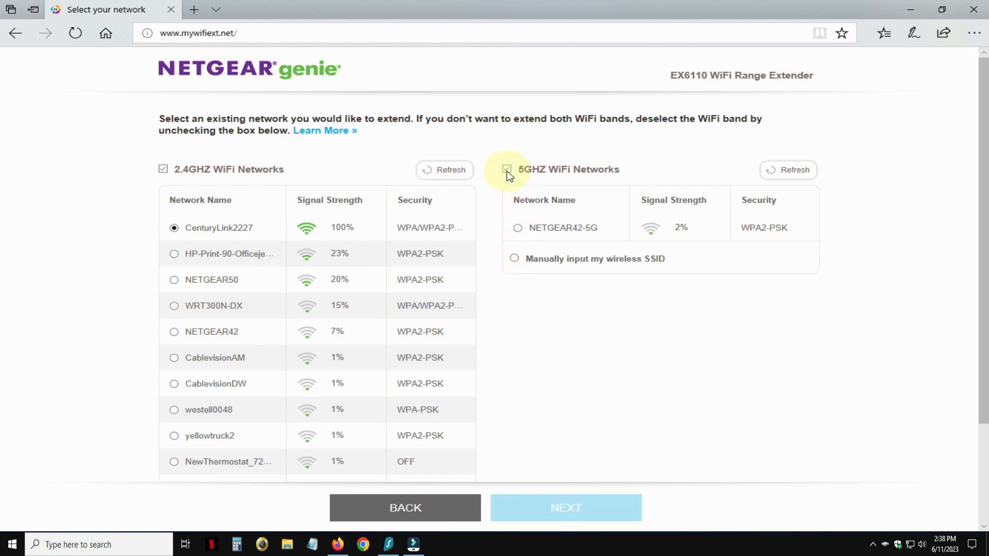
{"action": "left_click", "coordinate": [507, 169]}
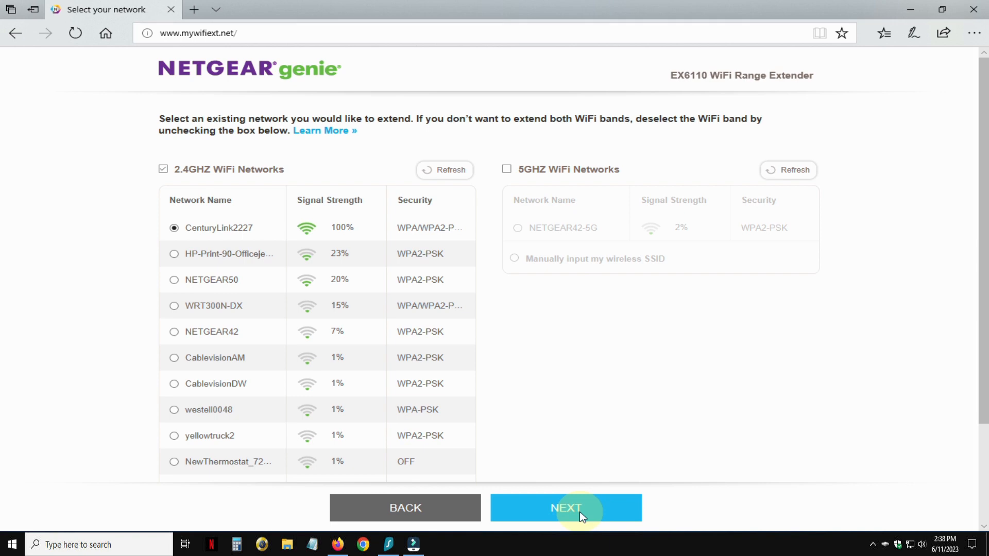
{"action": "left_click", "coordinate": [565, 508]}
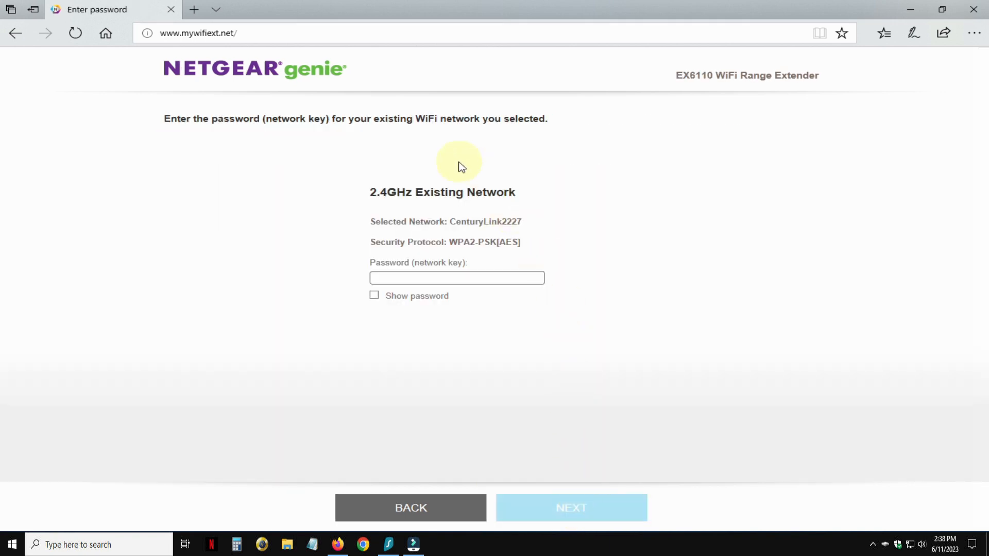
{"action": "mouse_move", "coordinate": [416, 155]}
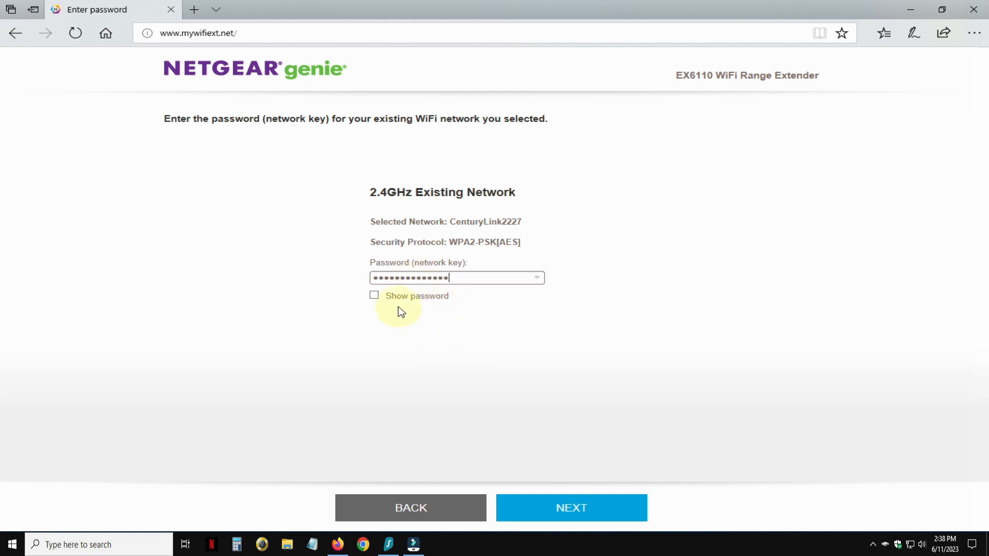
{"action": "mouse_move", "coordinate": [562, 355]}
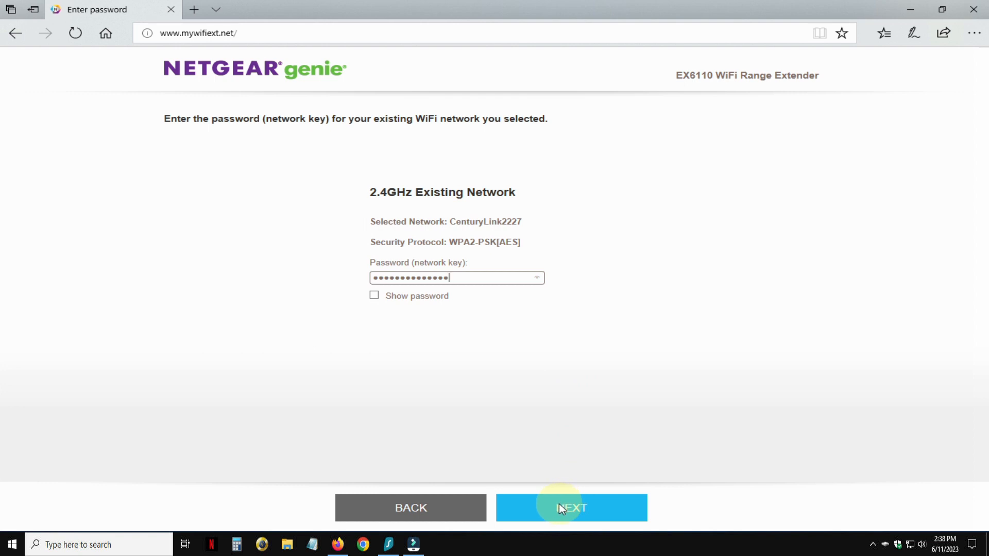
Step: Submit the CenturyLink2227 network key to reach the extended network settings
{"action": "left_click", "coordinate": [569, 508]}
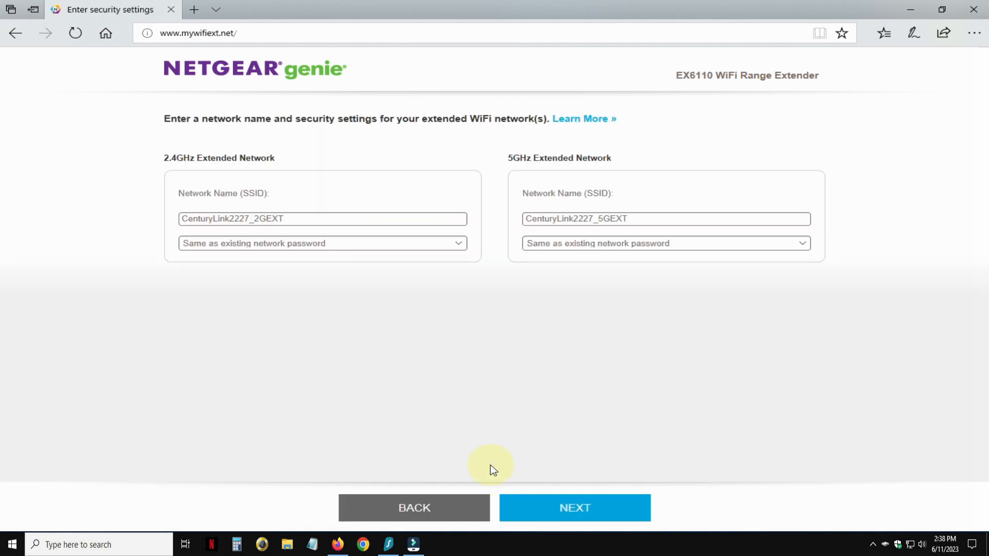
{"action": "mouse_move", "coordinate": [221, 171]}
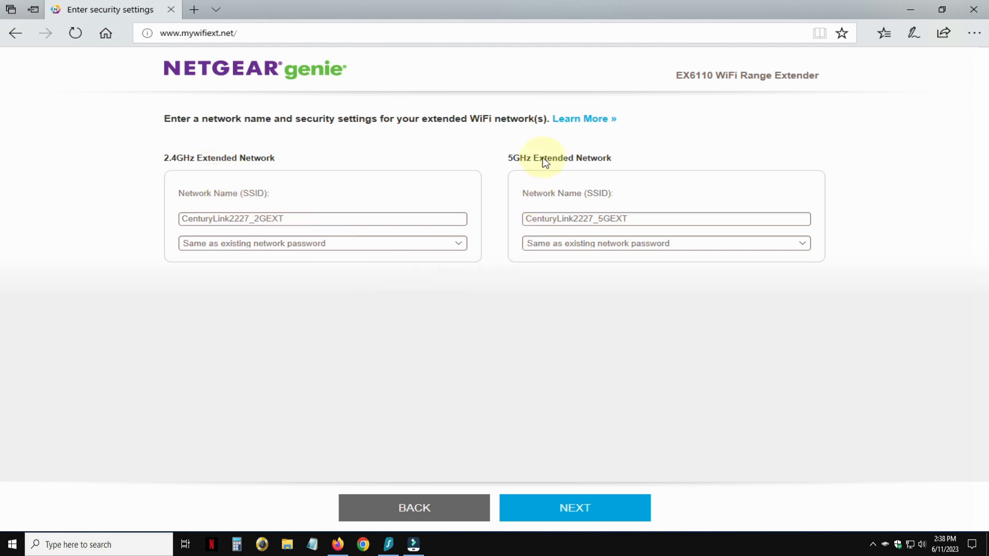
{"action": "mouse_move", "coordinate": [546, 175]}
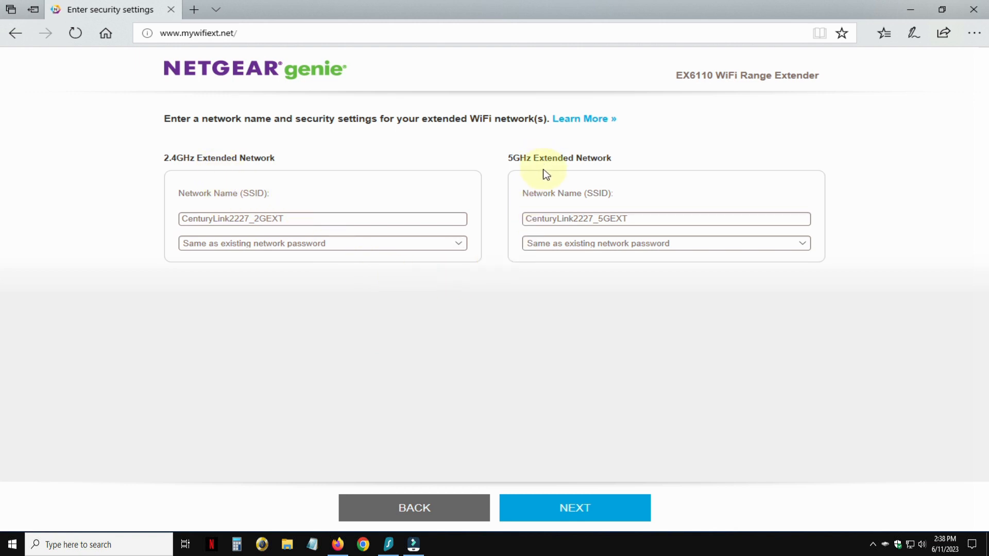
{"action": "mouse_move", "coordinate": [303, 310]}
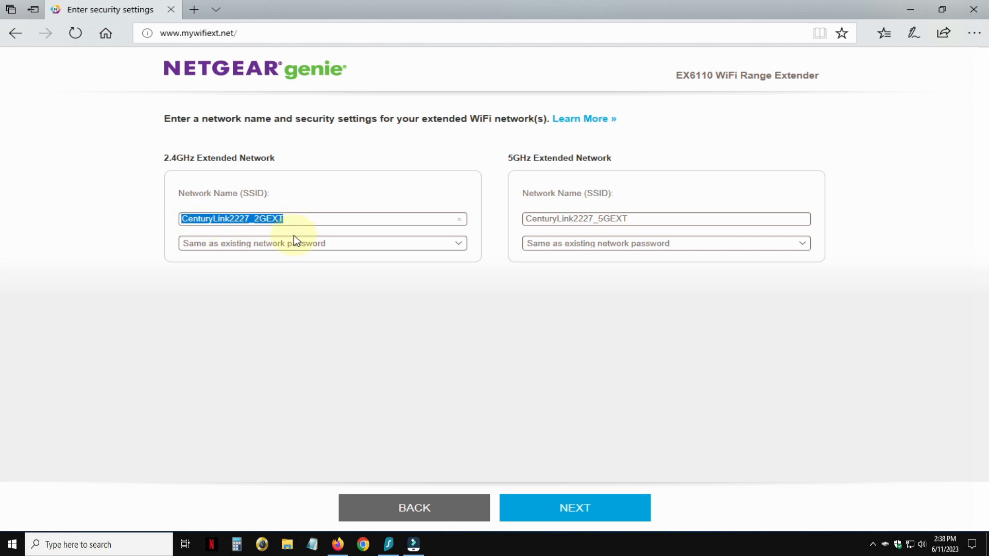
Step: Rename the extended SSIDs to Nick2.4 and Nick5, keeping the existing network password, and submit
{"action": "type", "text": "Nick2"}
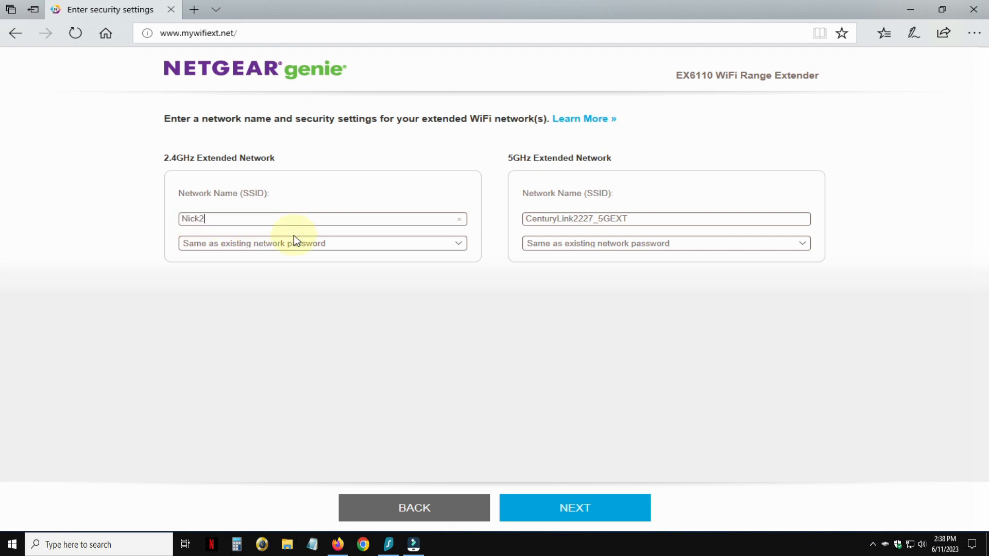
{"action": "type", "text": ".4"}
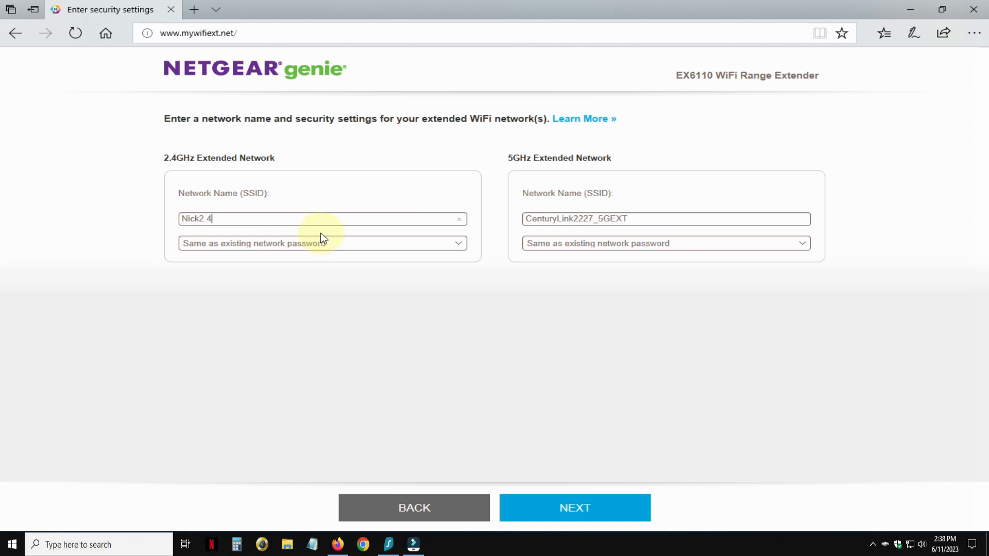
{"action": "mouse_move", "coordinate": [403, 254]}
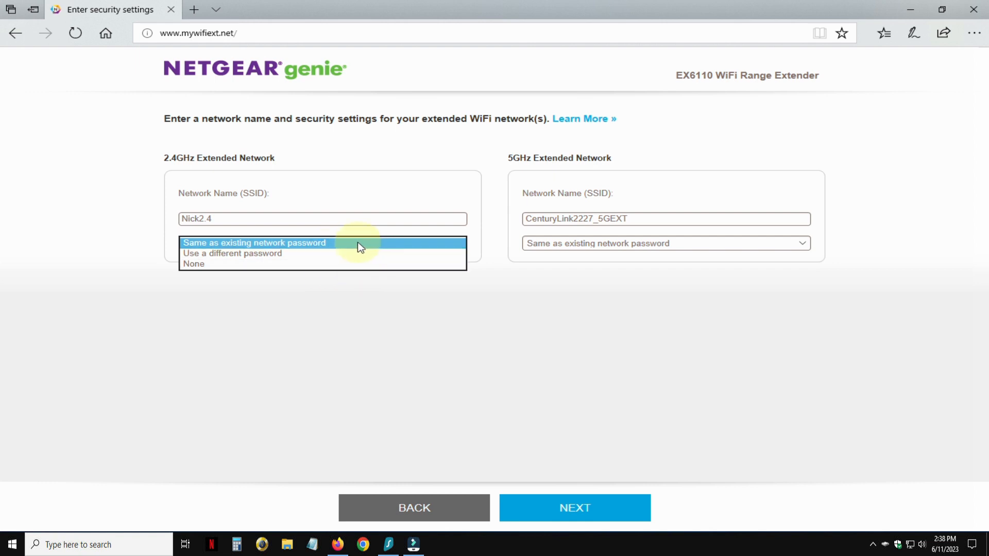
{"action": "left_click", "coordinate": [254, 243]}
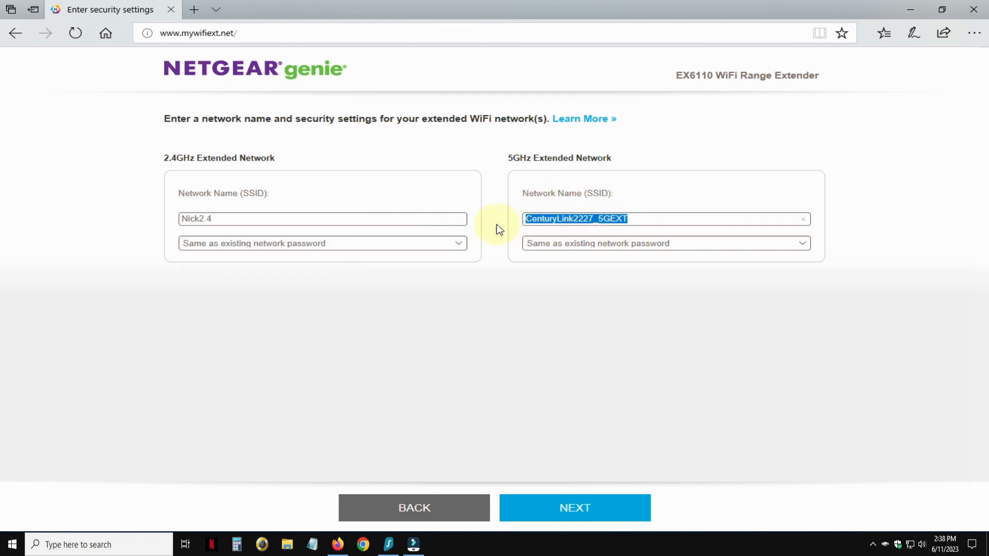
{"action": "type", "text": "Nick5"}
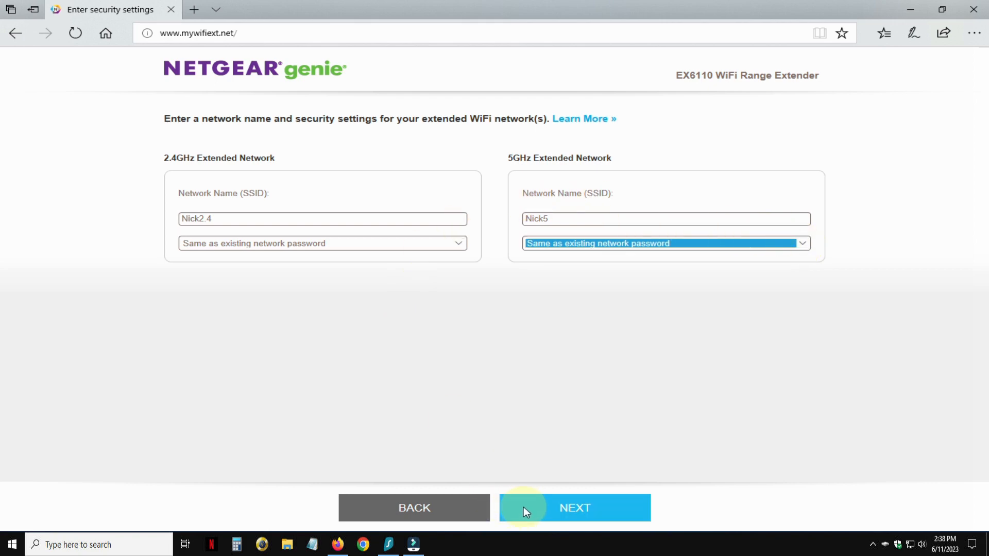
{"action": "left_click", "coordinate": [574, 508]}
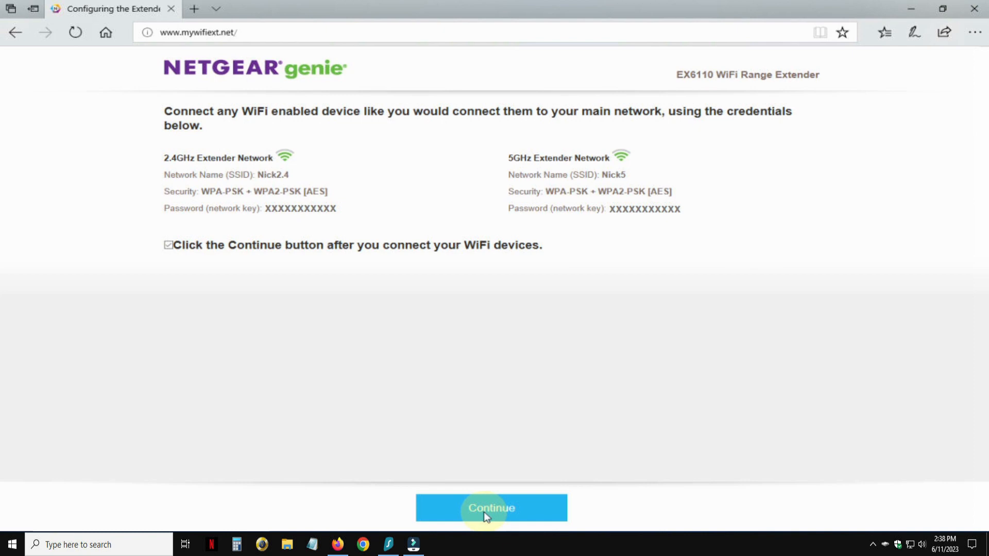
Step: Continue past the Nick2.4 and Nick5 credentials page to finish the extender setup
{"action": "left_click", "coordinate": [490, 507]}
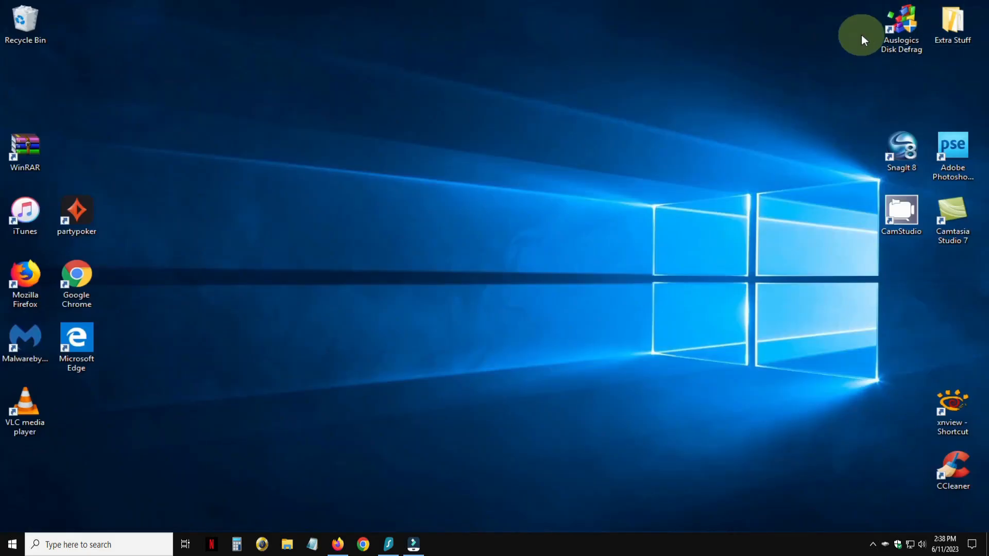
{"action": "mouse_move", "coordinate": [656, 391]}
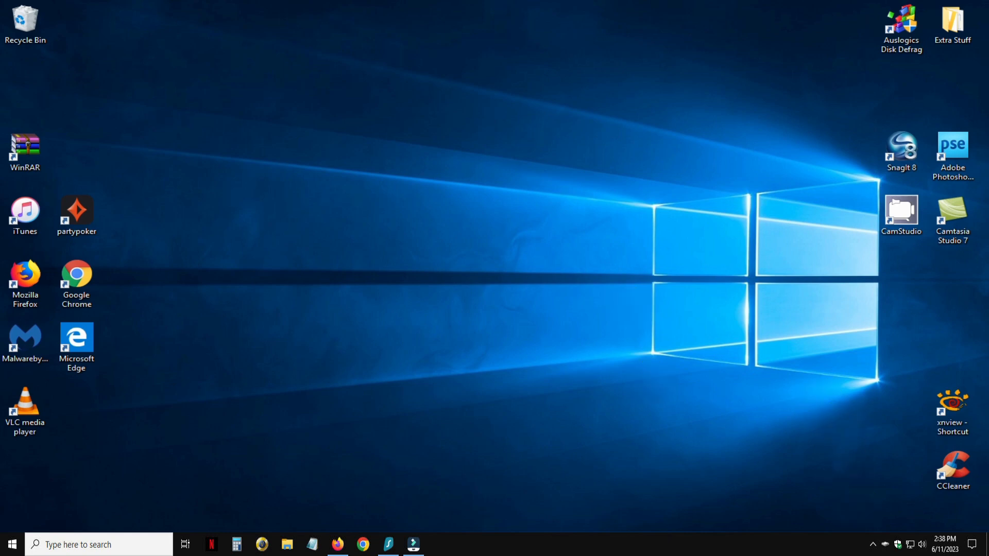
Step: Connect to Nick2.4 from the Wi-Fi tray with Connect automatically turned off
{"action": "left_click", "coordinate": [897, 543]}
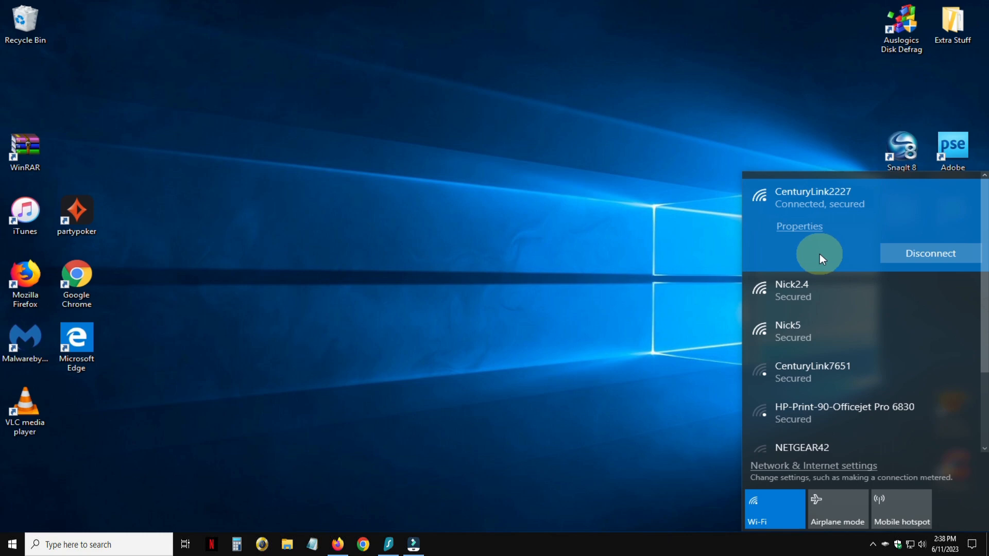
{"action": "mouse_move", "coordinate": [842, 291]}
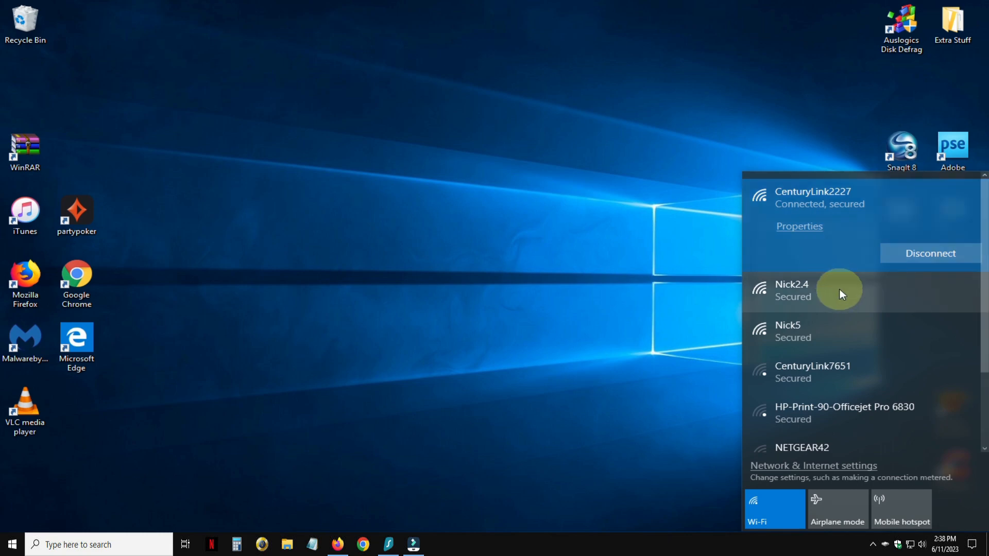
{"action": "mouse_move", "coordinate": [844, 331]}
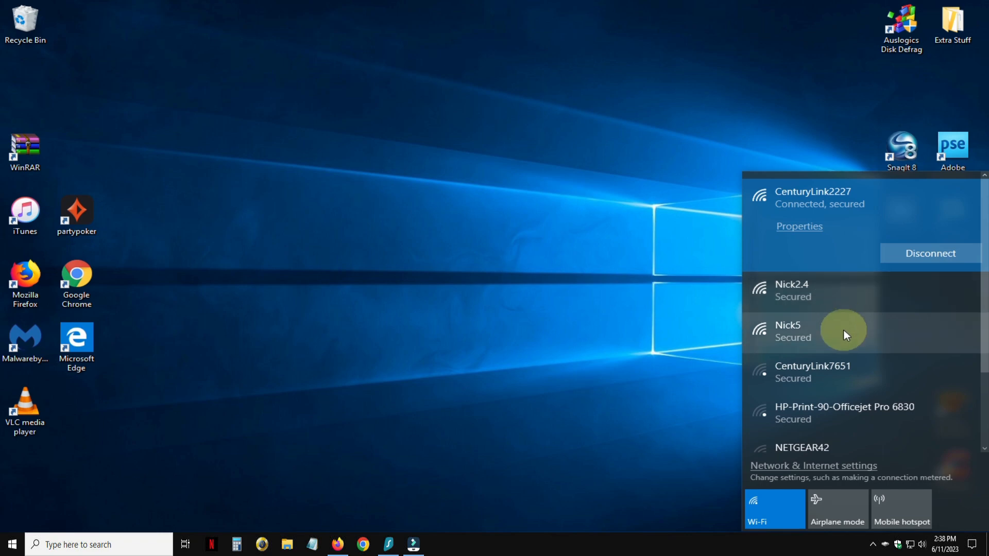
{"action": "mouse_move", "coordinate": [839, 291]}
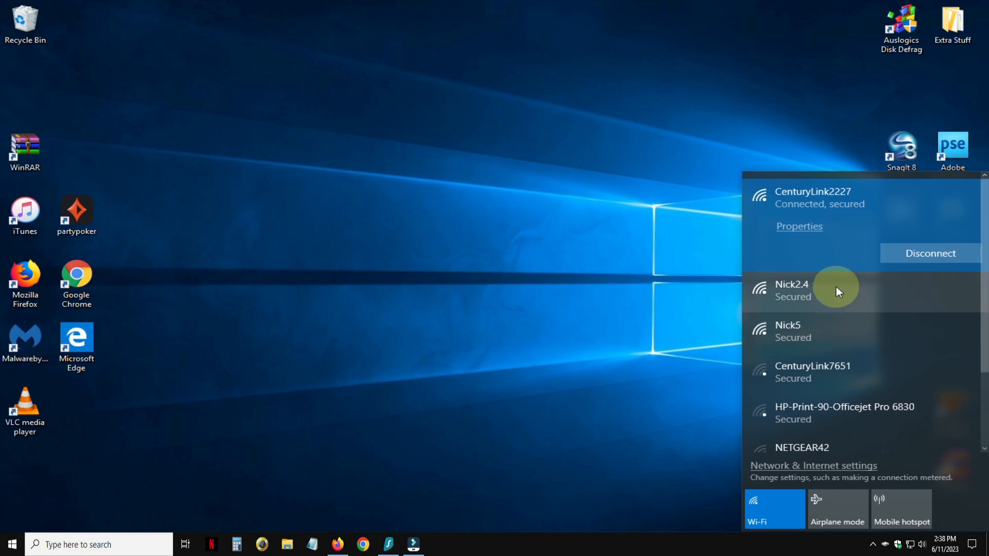
{"action": "left_click", "coordinate": [813, 290]}
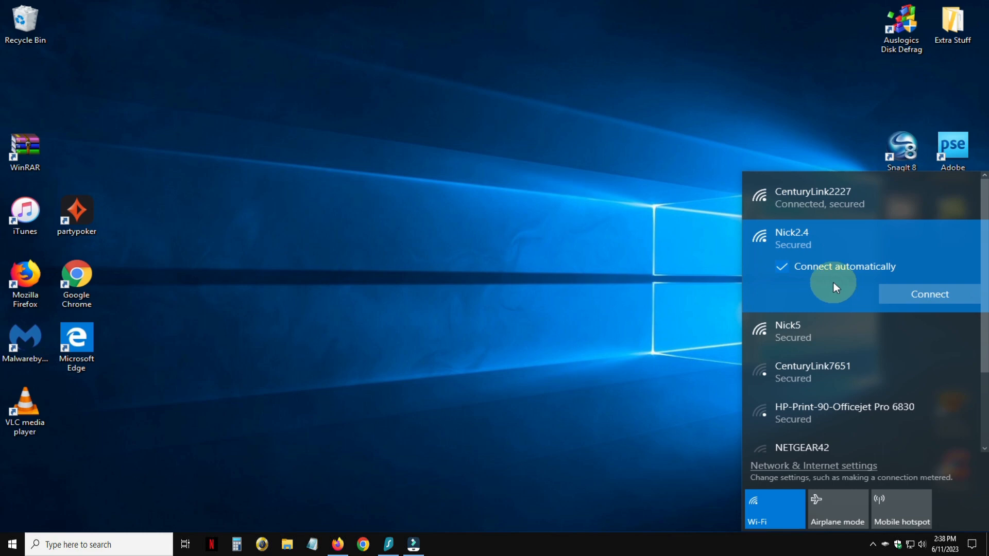
{"action": "left_click", "coordinate": [782, 266]}
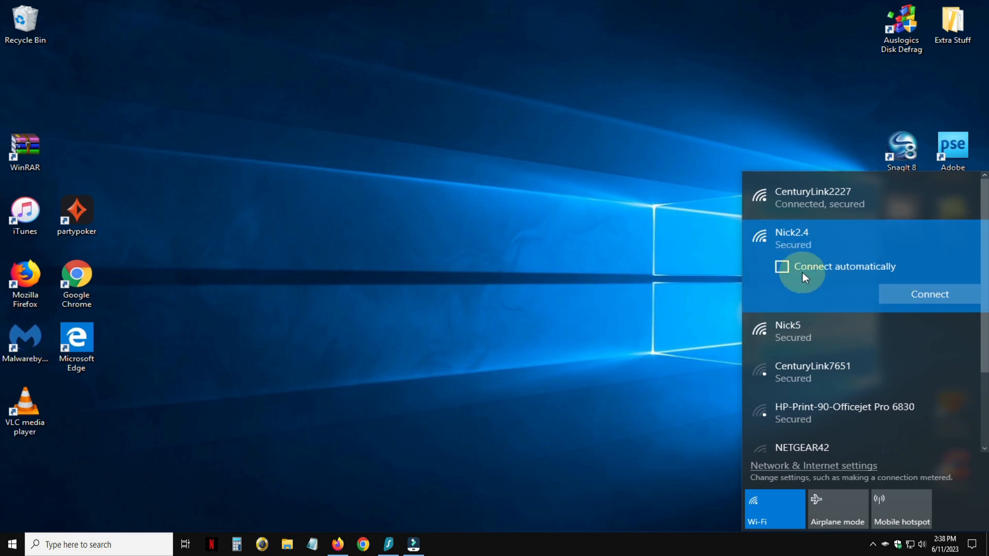
{"action": "mouse_move", "coordinate": [928, 294]}
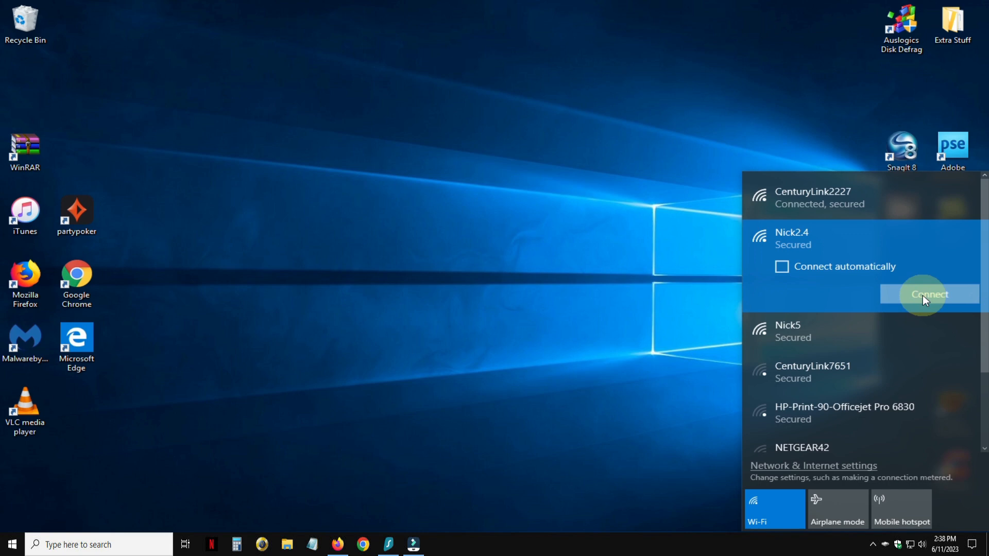
{"action": "left_click", "coordinate": [927, 295]}
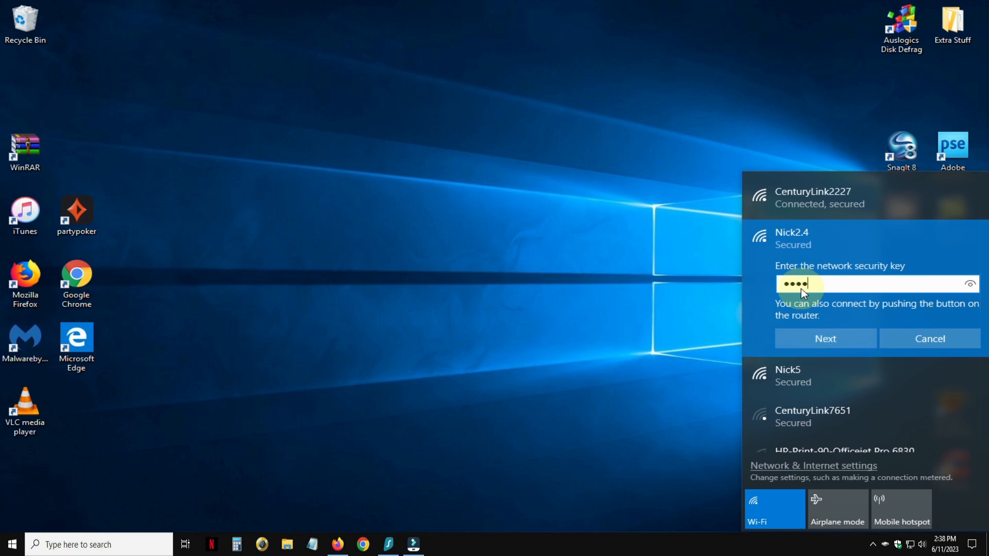
Step: Enter and submit the Nick2.4 security key
{"action": "type", "text": "••"}
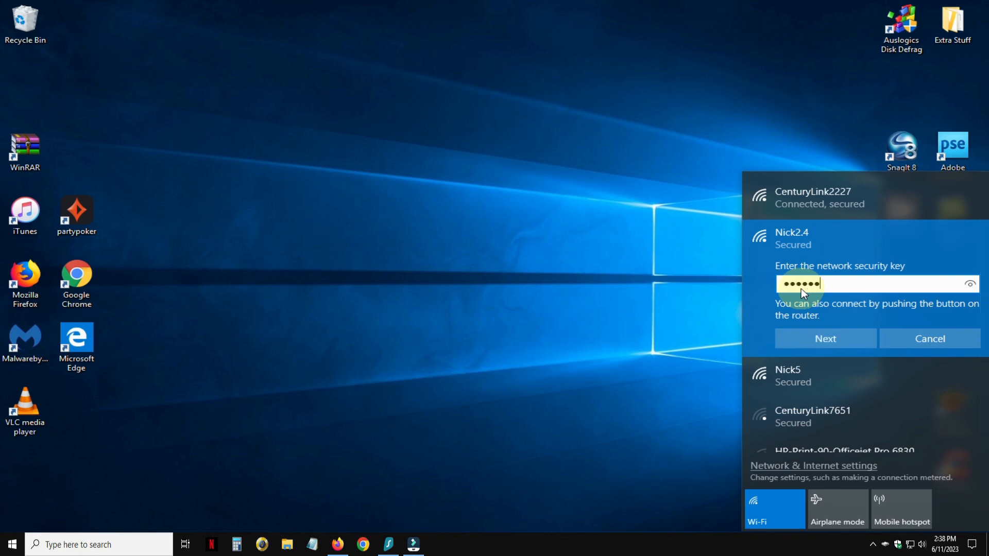
{"action": "type", "text": "••"}
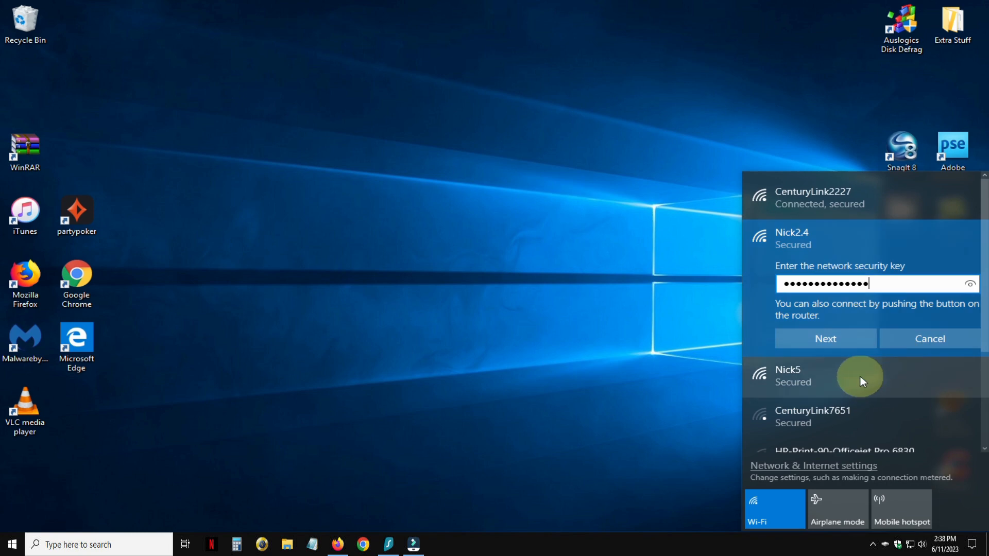
{"action": "left_click", "coordinate": [825, 338]}
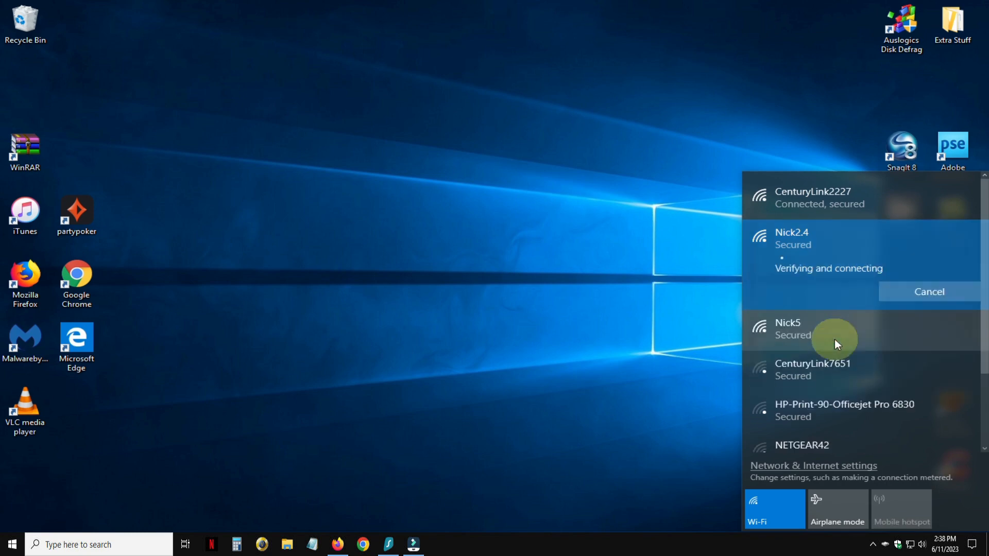
{"action": "mouse_move", "coordinate": [829, 306]}
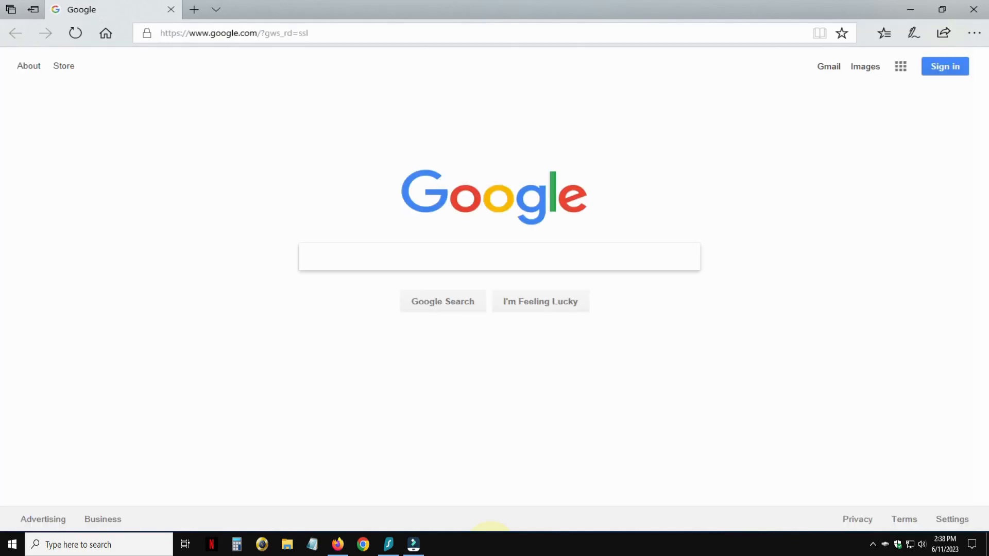
{"action": "mouse_move", "coordinate": [380, 261]}
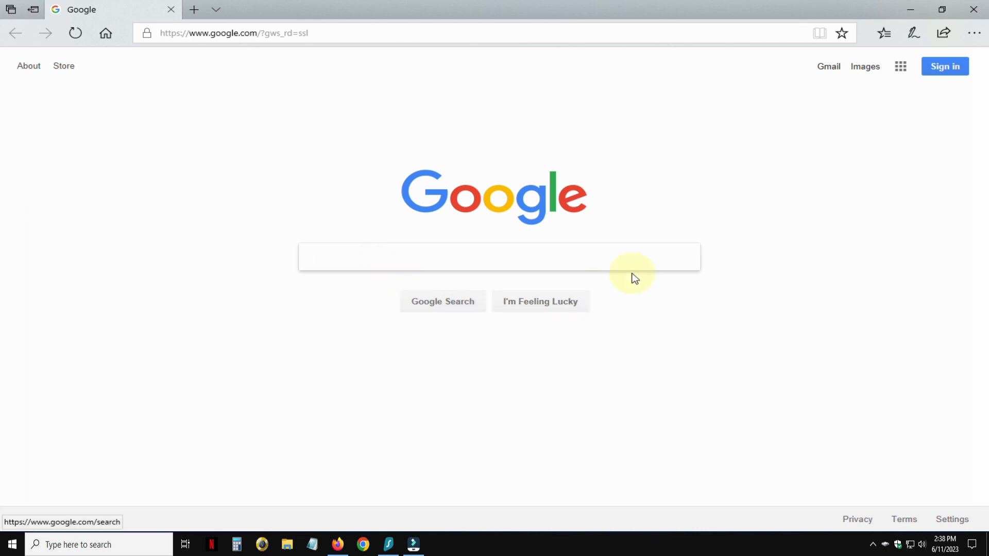
Step: Load Google in Edge and confirm in the Wi-Fi tray that Nick2.4 is connected
{"action": "left_click", "coordinate": [499, 256]}
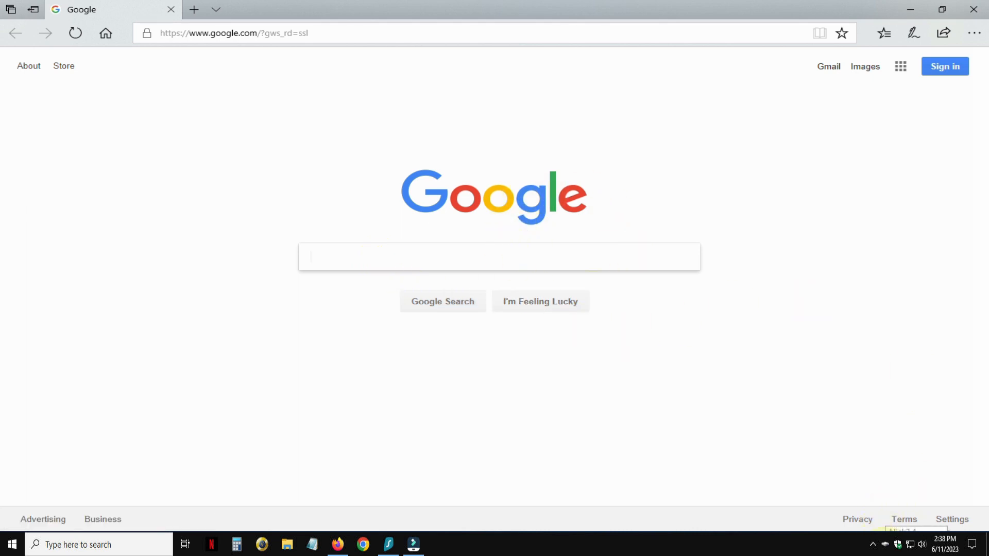
{"action": "left_click", "coordinate": [897, 544]}
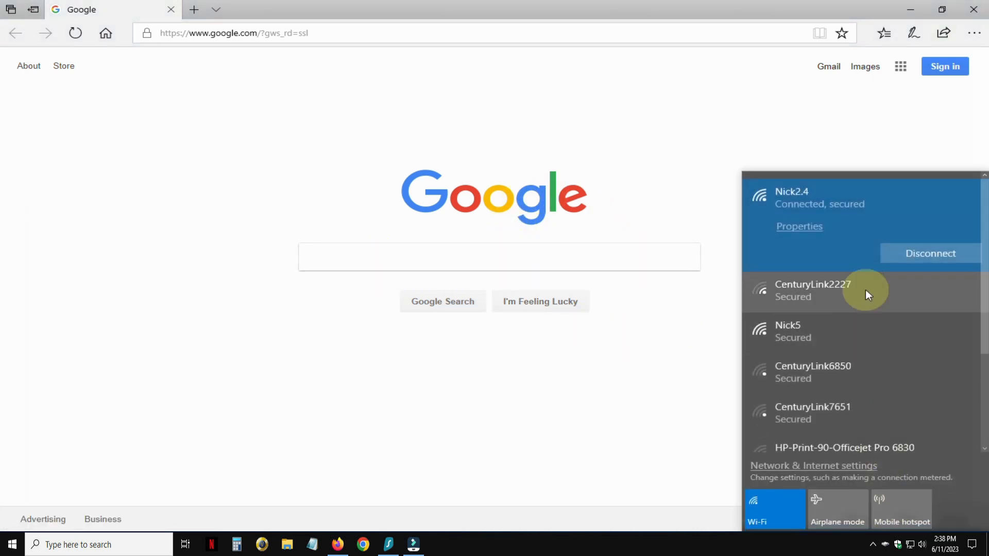
{"action": "mouse_move", "coordinate": [835, 218]}
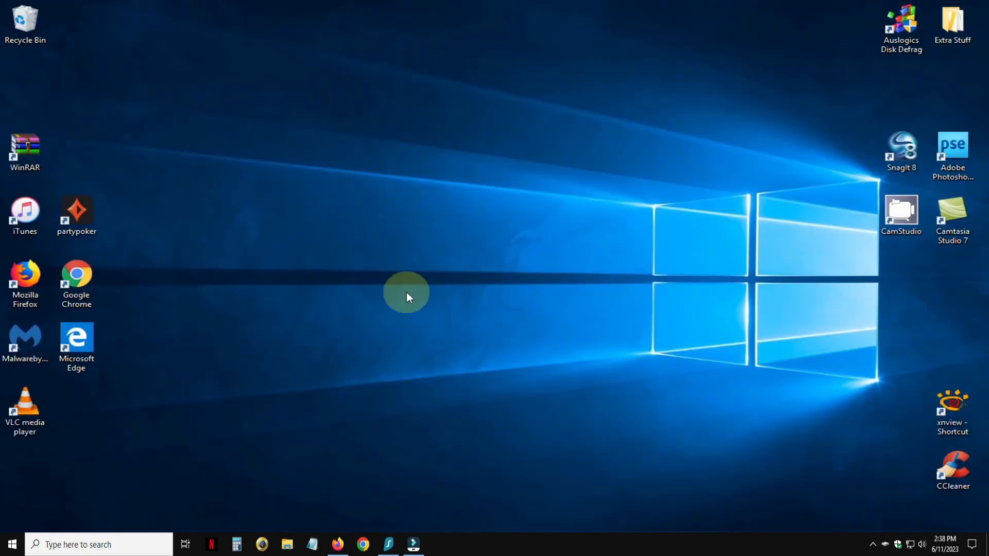
{"action": "mouse_move", "coordinate": [441, 303]}
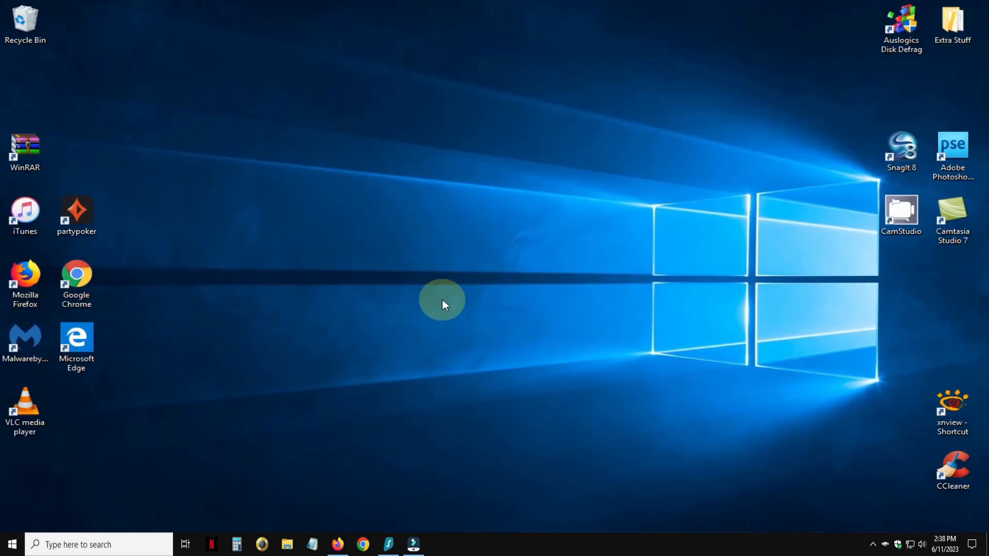